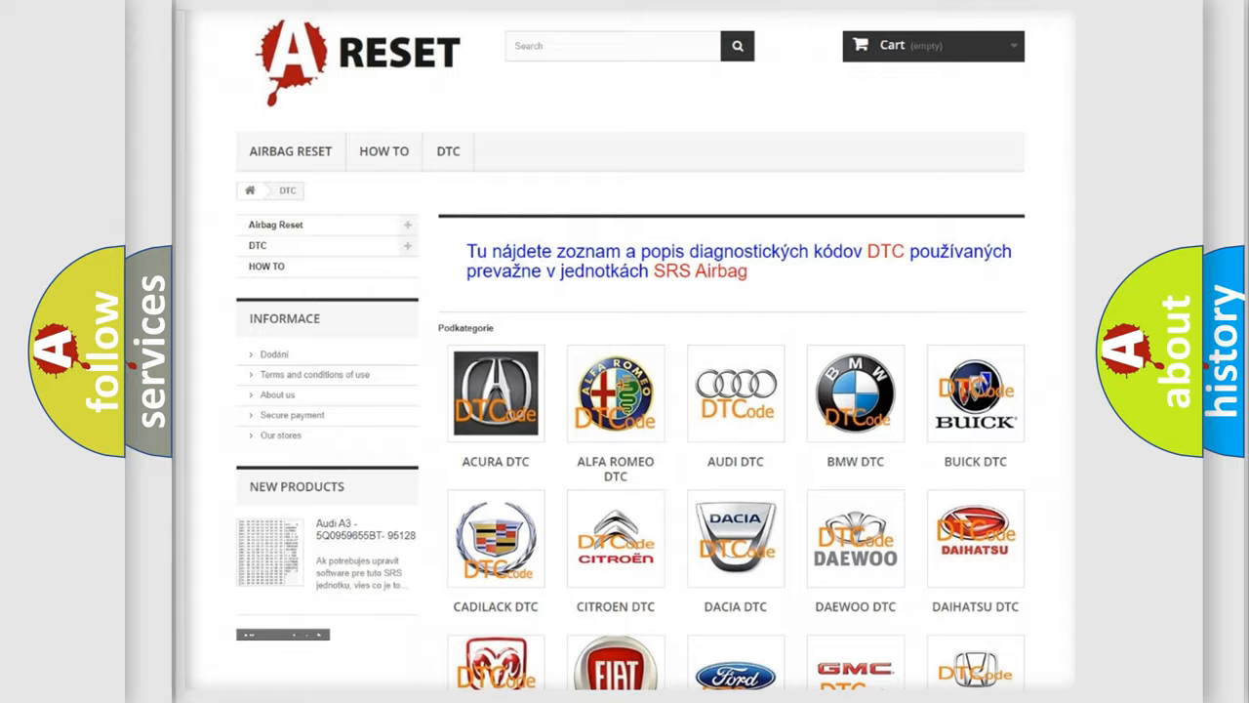
- Open the Lincoln DTC page from the brand grid and browse its trouble code list
{"action": "scroll", "scroll_direction": "down", "scroll_amount": 3}
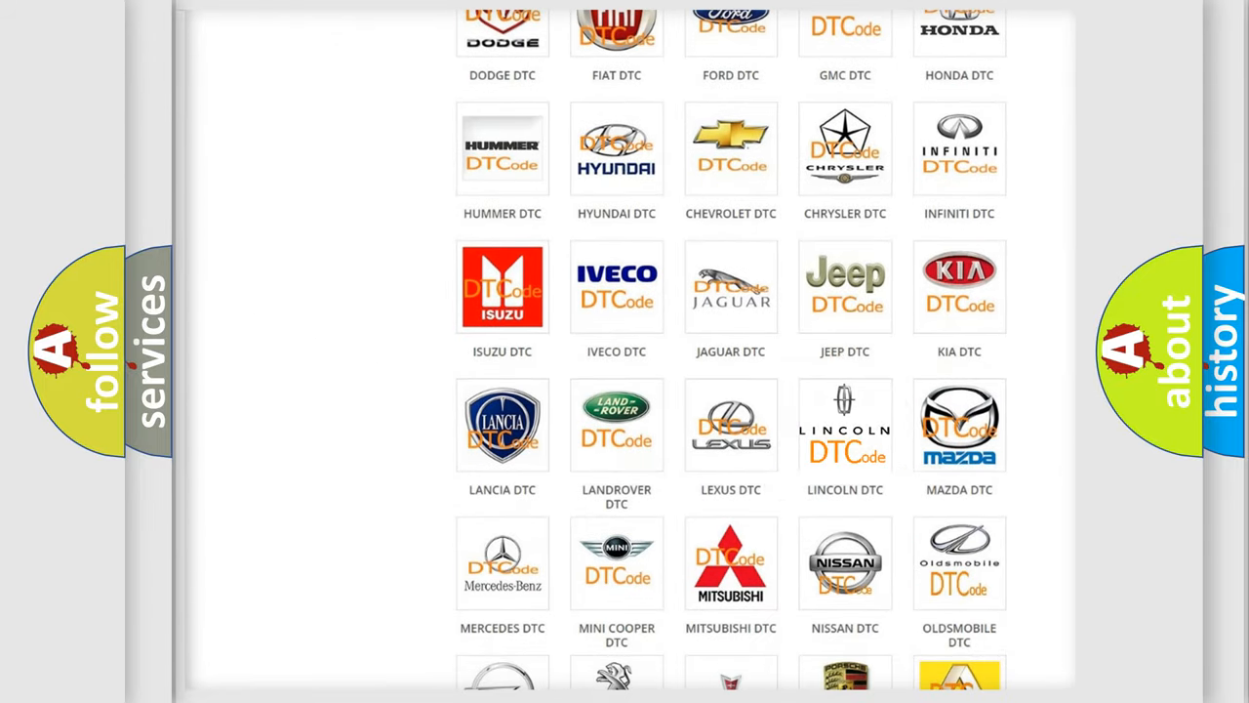
{"action": "left_click", "coordinate": [845, 426]}
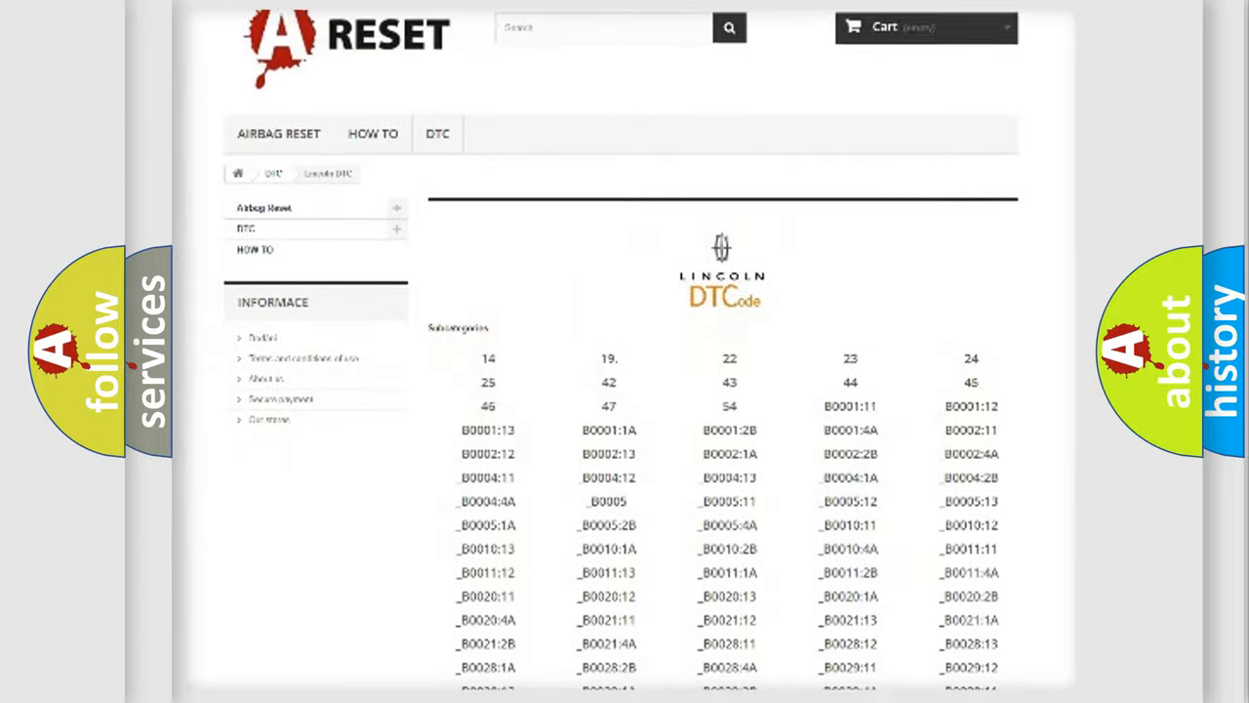
{"action": "scroll", "scroll_direction": "down", "scroll_amount": 3}
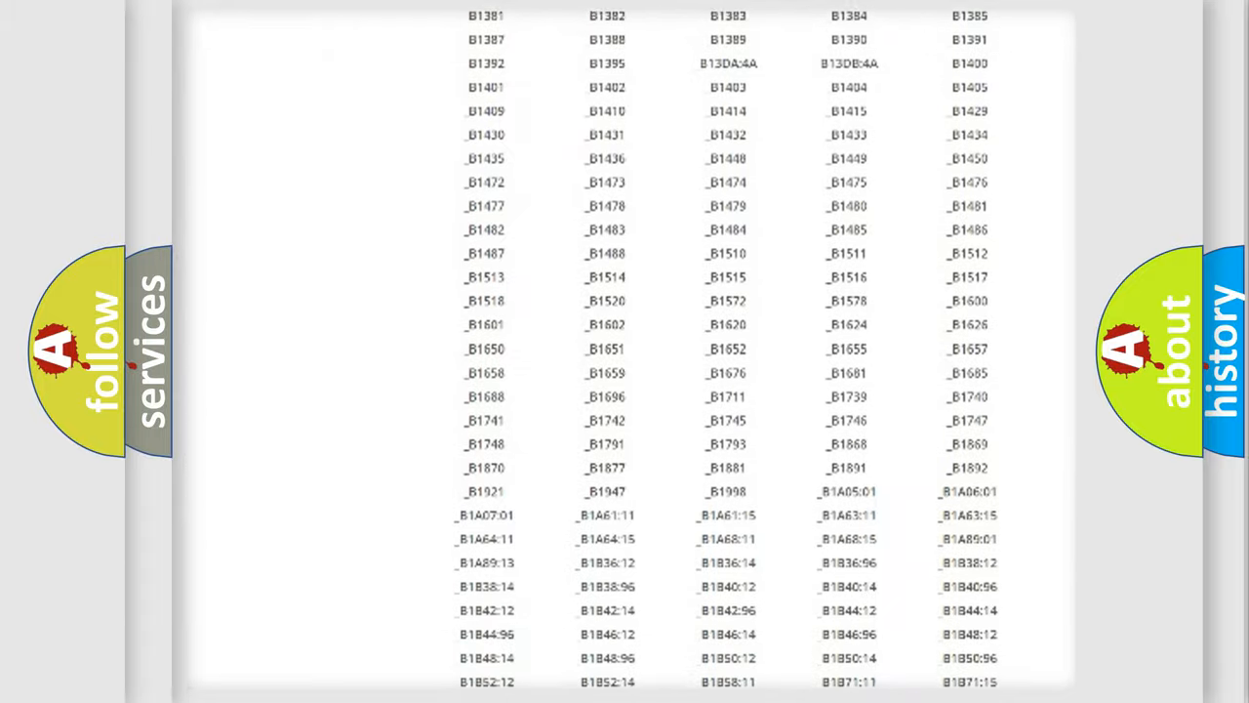